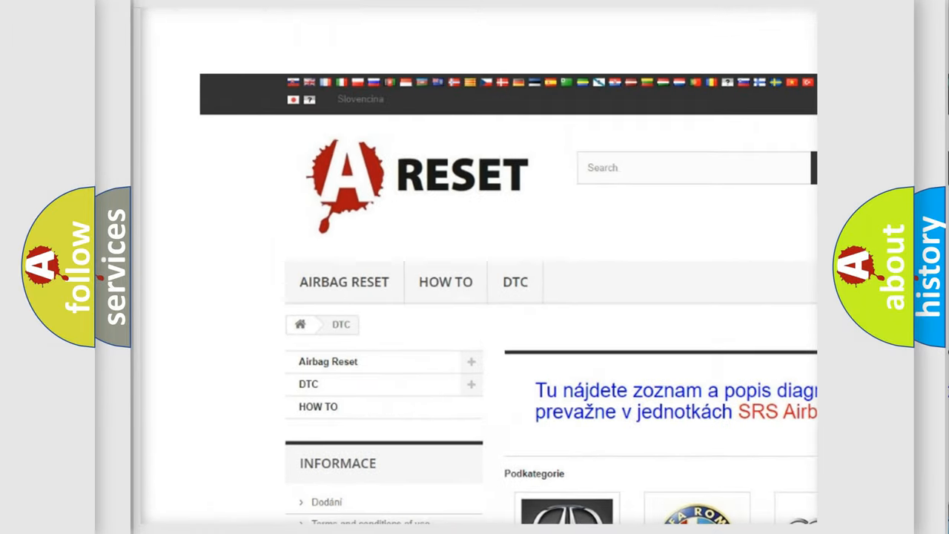
Open the GMC DTC subcategory and browse its list of airbag trouble codes.
{"action": "scroll", "scroll_direction": "down", "scroll_amount": 3}
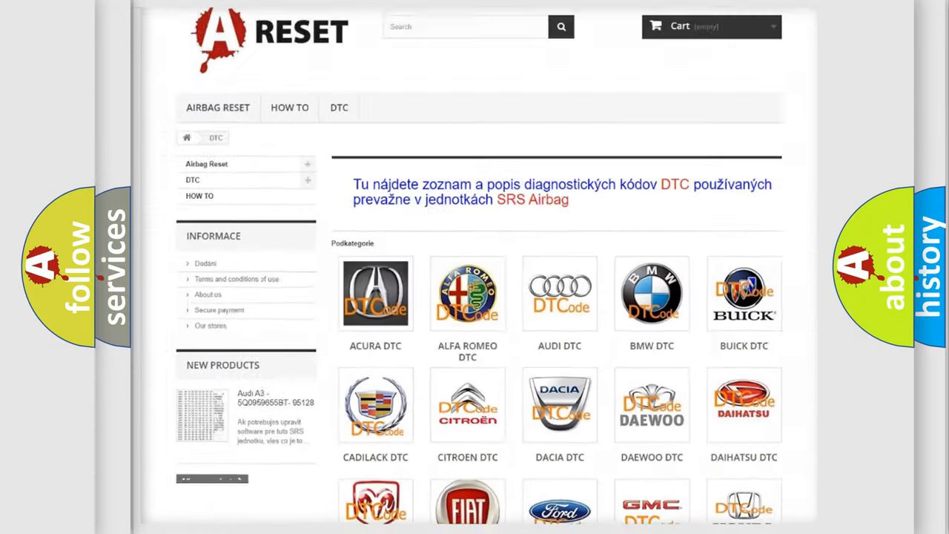
{"action": "scroll", "scroll_direction": "down", "scroll_amount": 3}
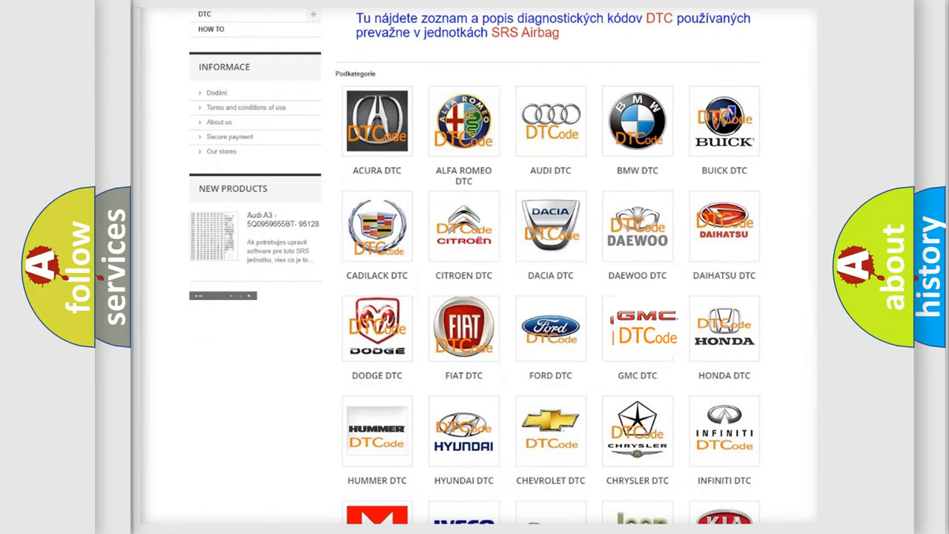
{"action": "left_click", "coordinate": [638, 328]}
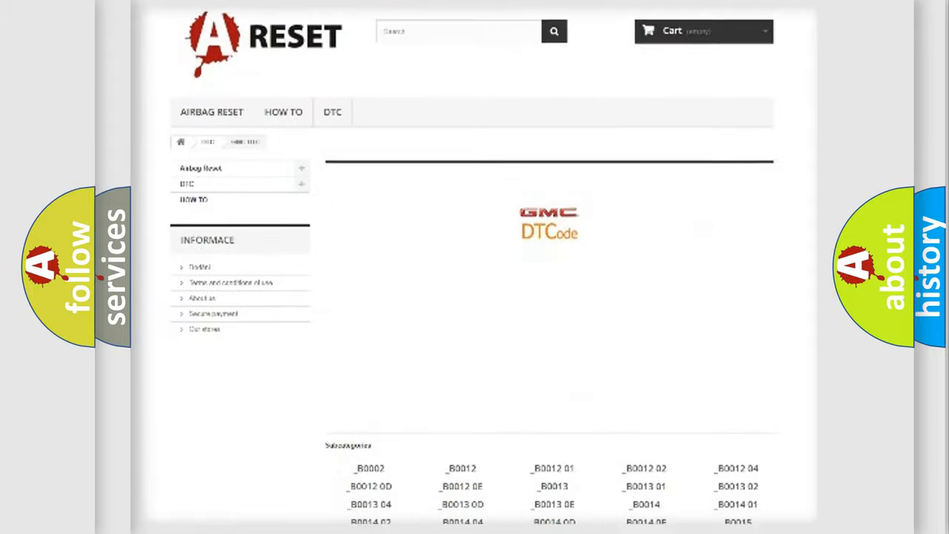
{"action": "scroll", "scroll_direction": "down", "scroll_amount": 3}
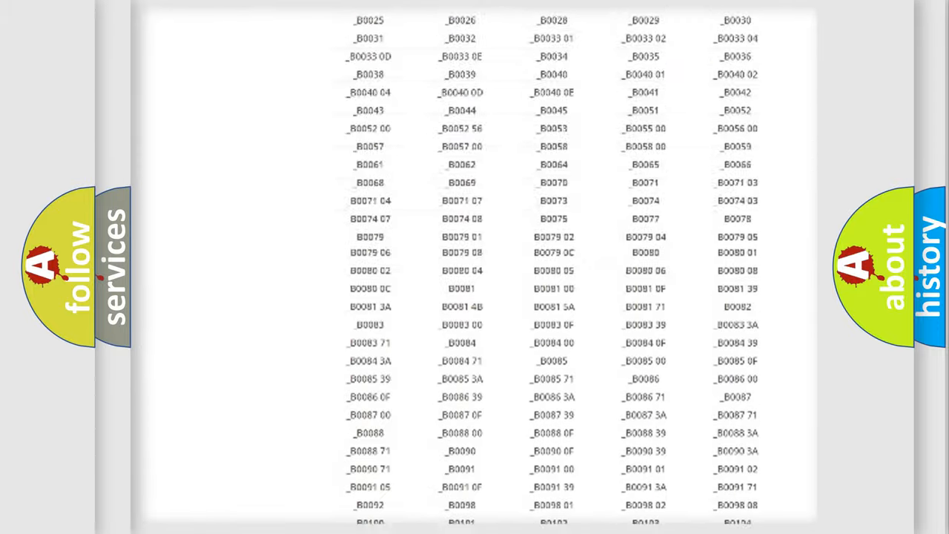